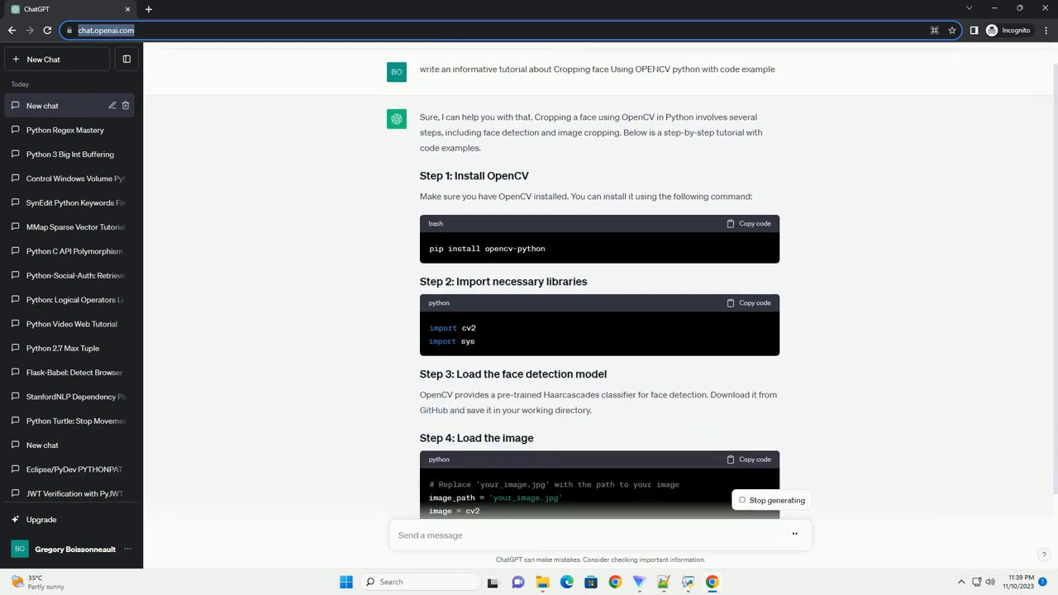
pyautogui.scroll(-3)
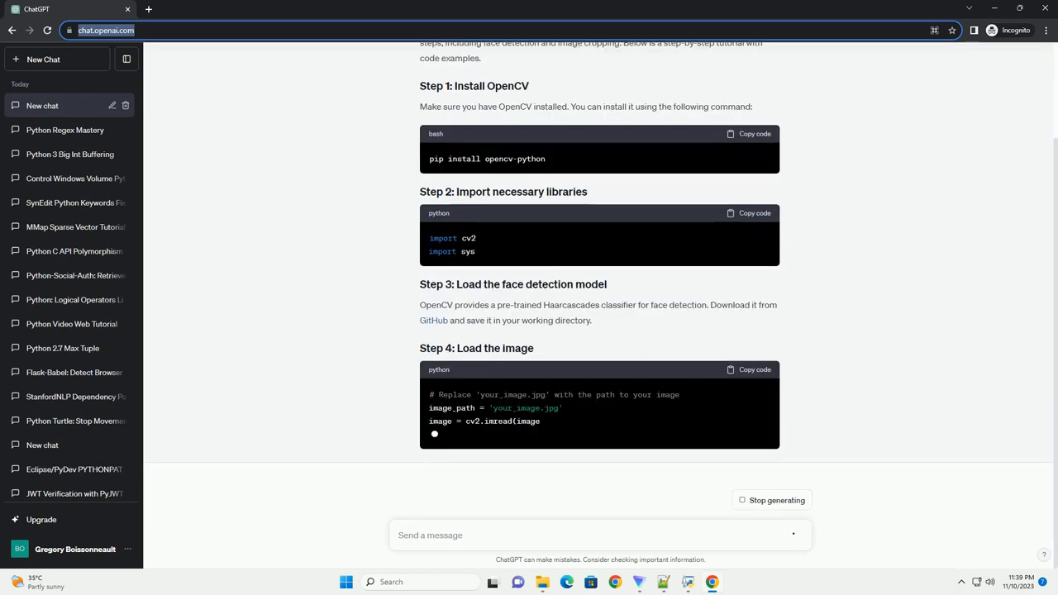
pyautogui.scroll(-3)
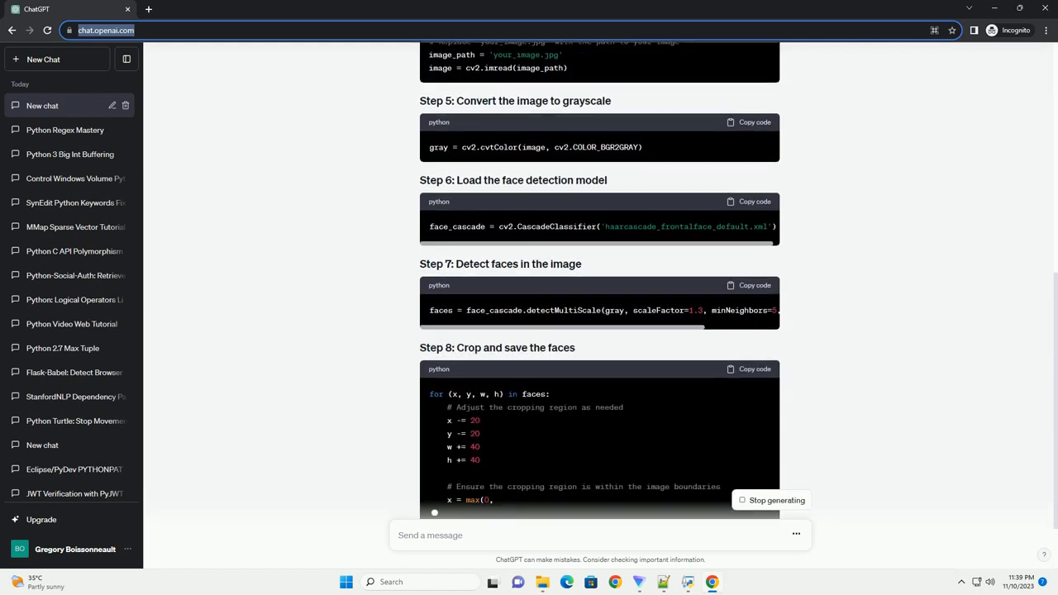
pyautogui.scroll(-3)
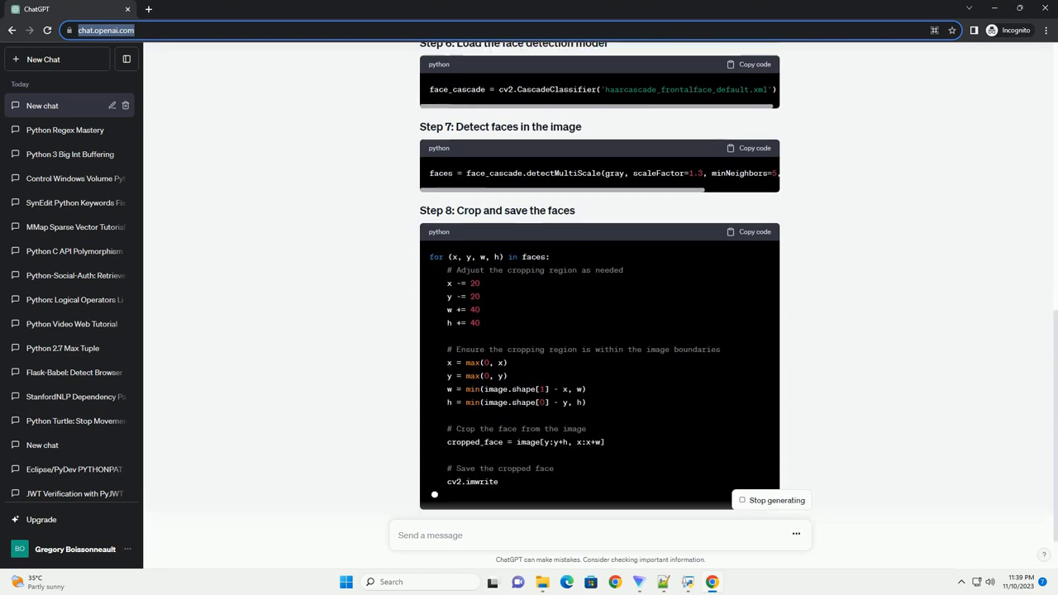
pyautogui.scroll(-3)
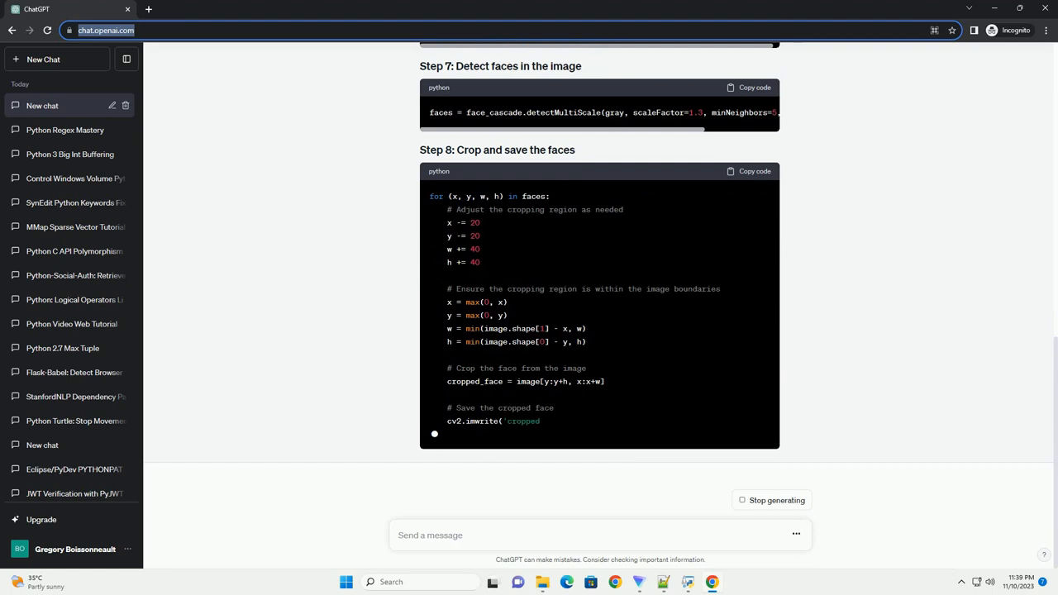
pyautogui.scroll(-3)
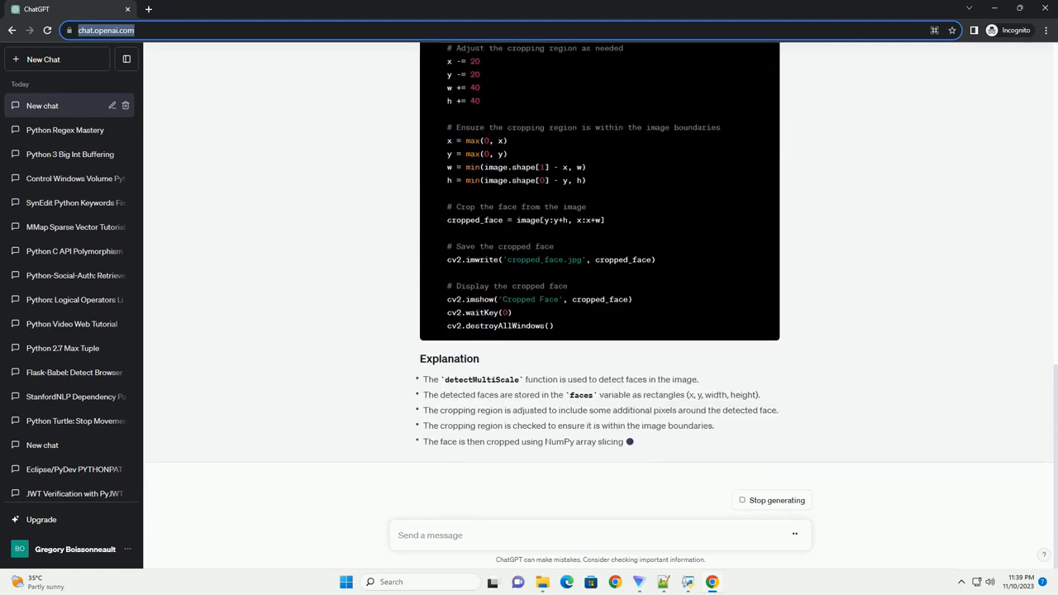